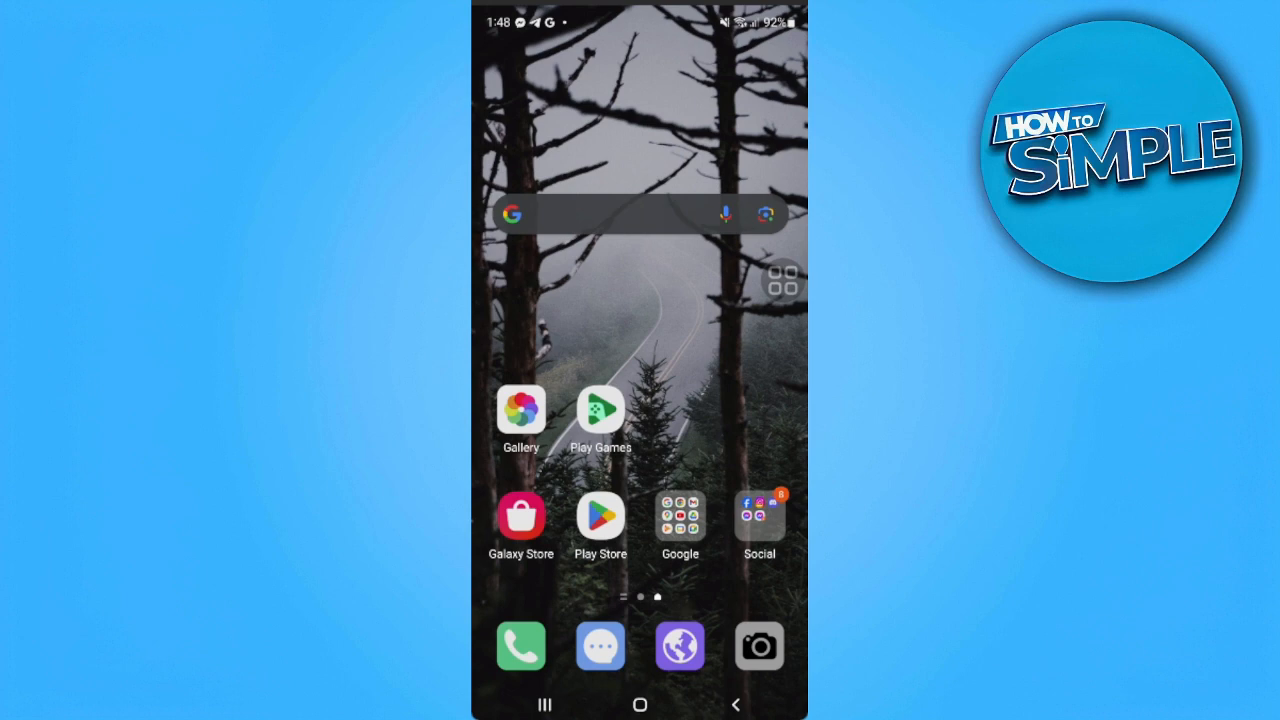
Launch Google Drive from the Google apps folder on the home screen.
{"action": "left_click", "coordinate": [680, 513]}
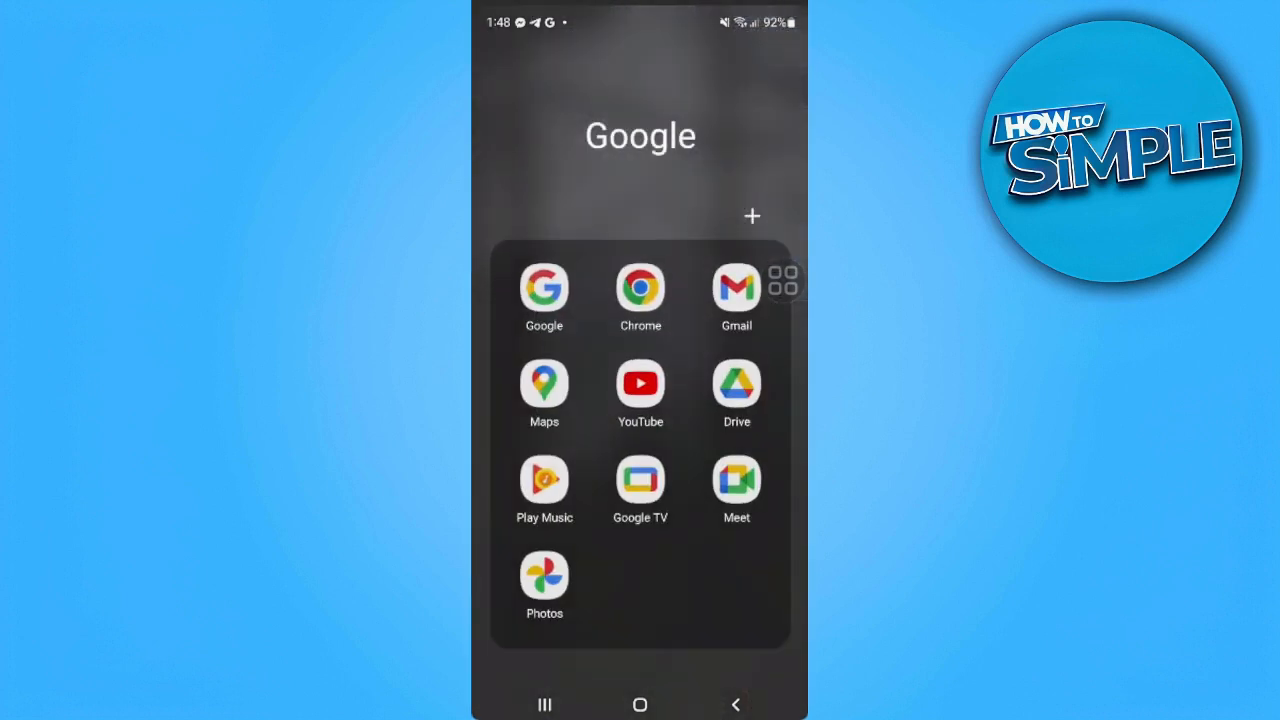
{"action": "left_click", "coordinate": [736, 387]}
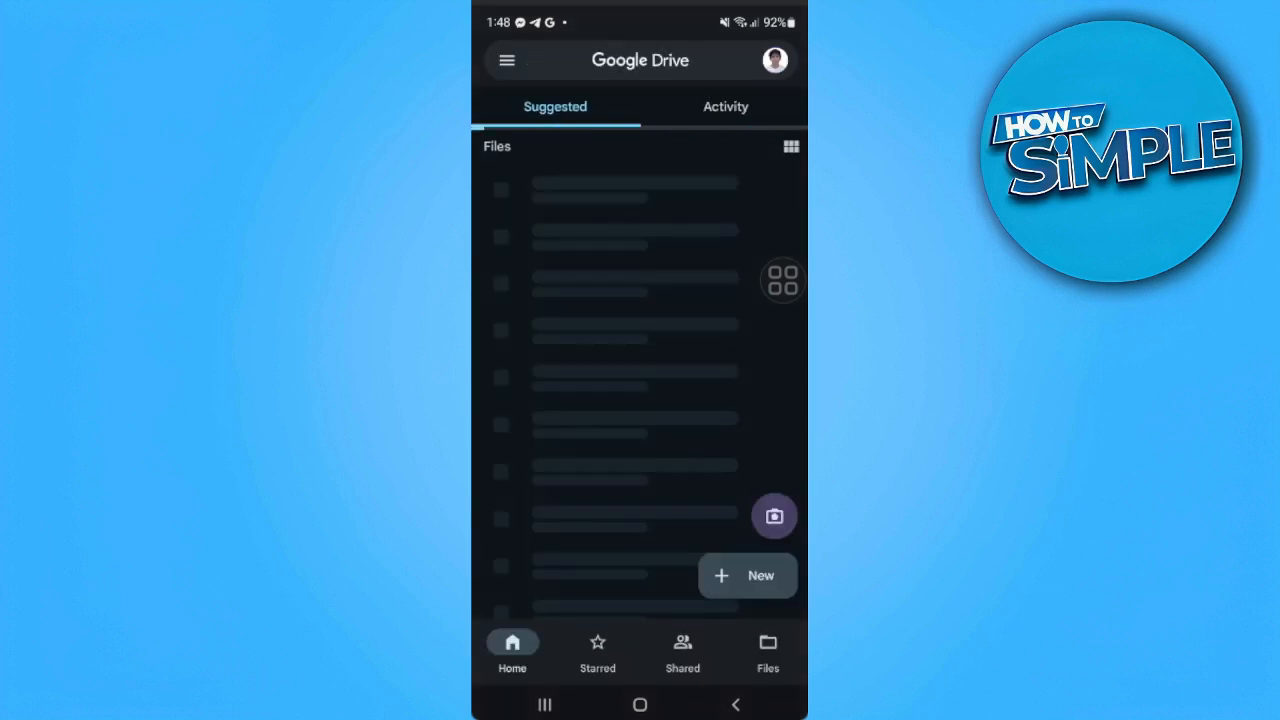
Let the Home tab load its Suggested files list, including the video 20231230_132334.mp4.
{"action": "left_click", "coordinate": [748, 575]}
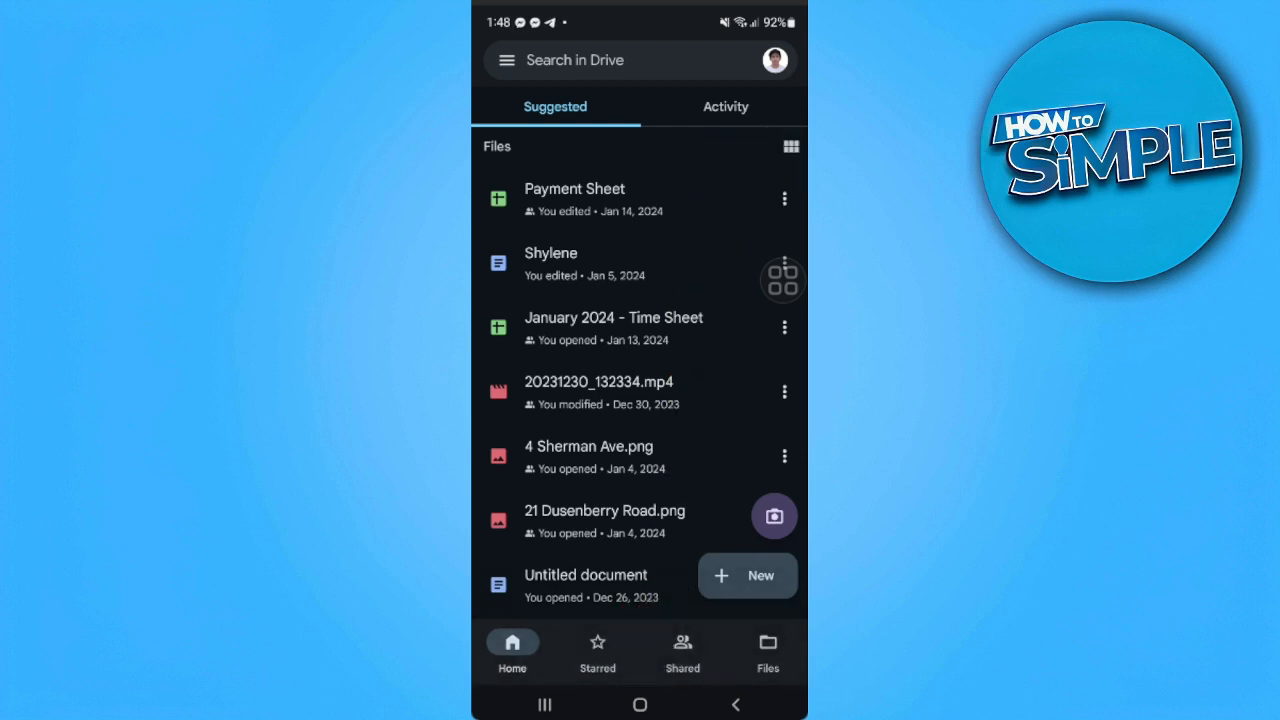
Reach the Share screen for 20231230_132334.mp4 via its three-dot options menu.
{"action": "left_click", "coordinate": [784, 392]}
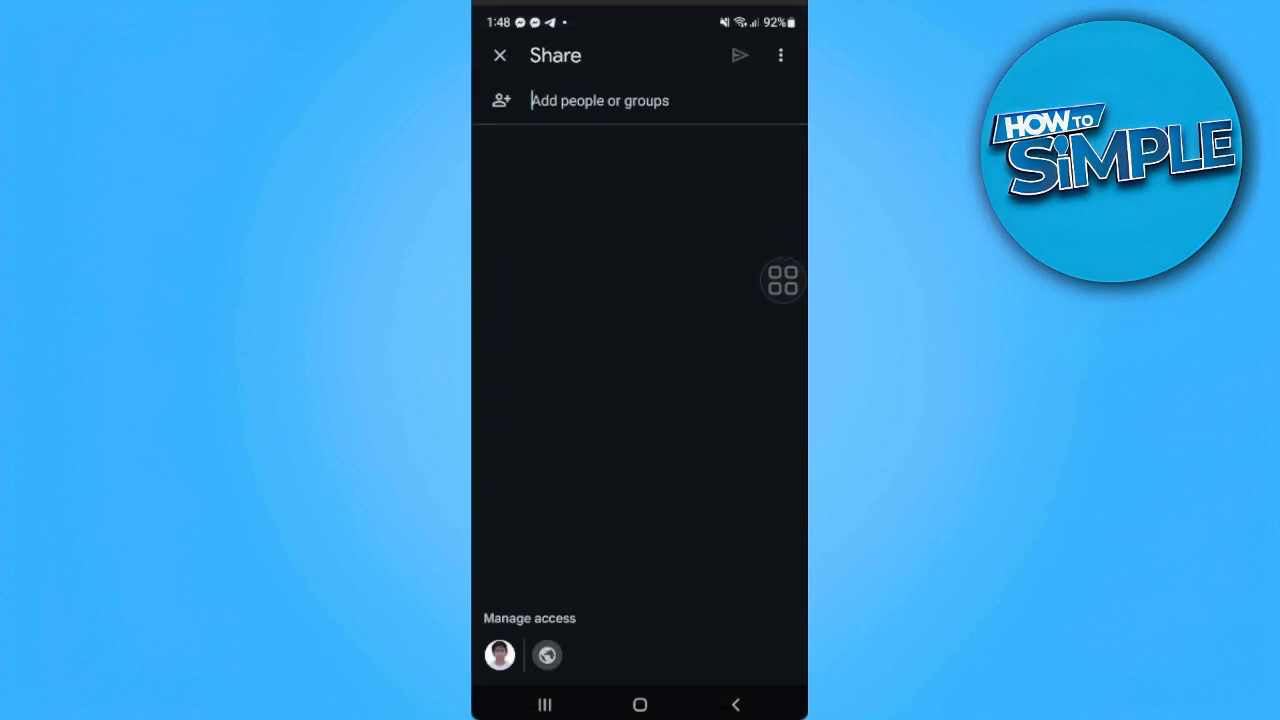
Set general access to Anyone with the link and copy the video's link to the clipboard.
{"action": "left_click", "coordinate": [525, 618]}
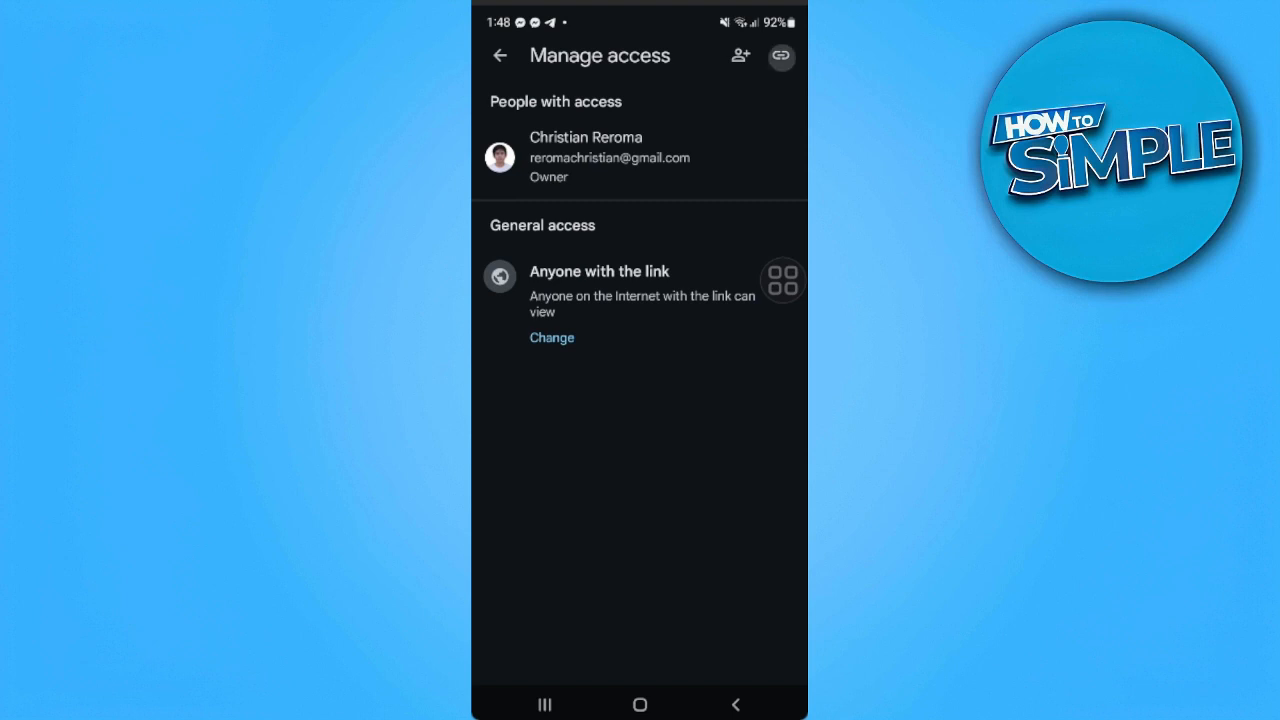
{"action": "left_click", "coordinate": [779, 55]}
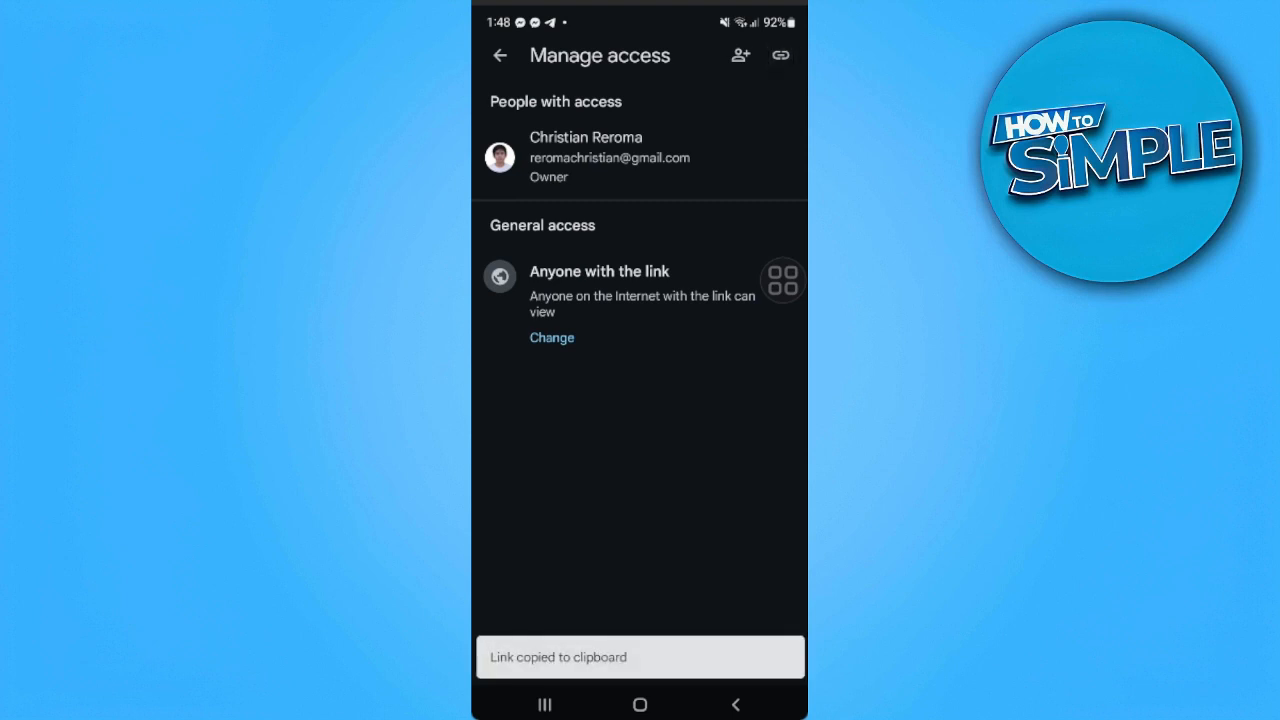